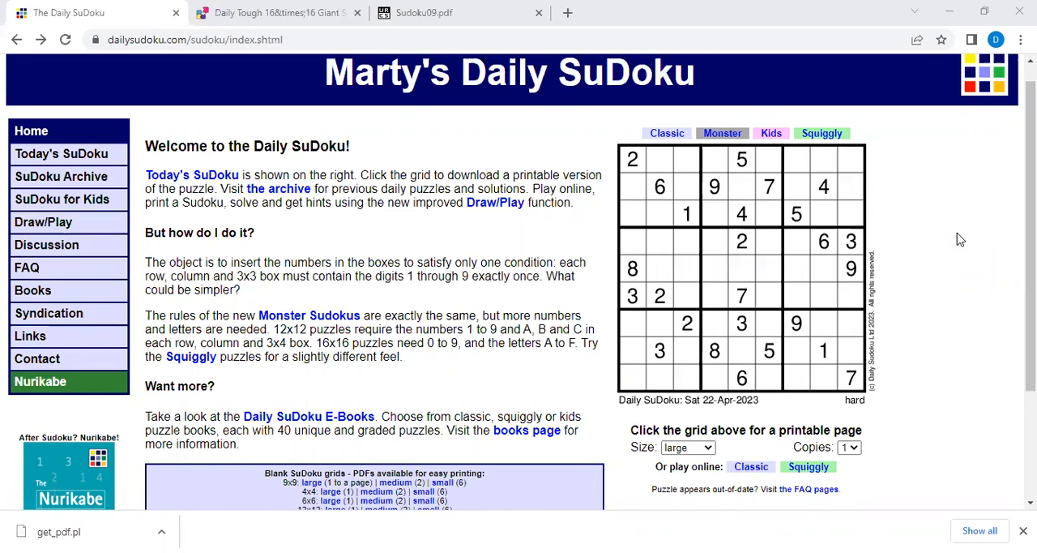
mouse_move(920, 299)
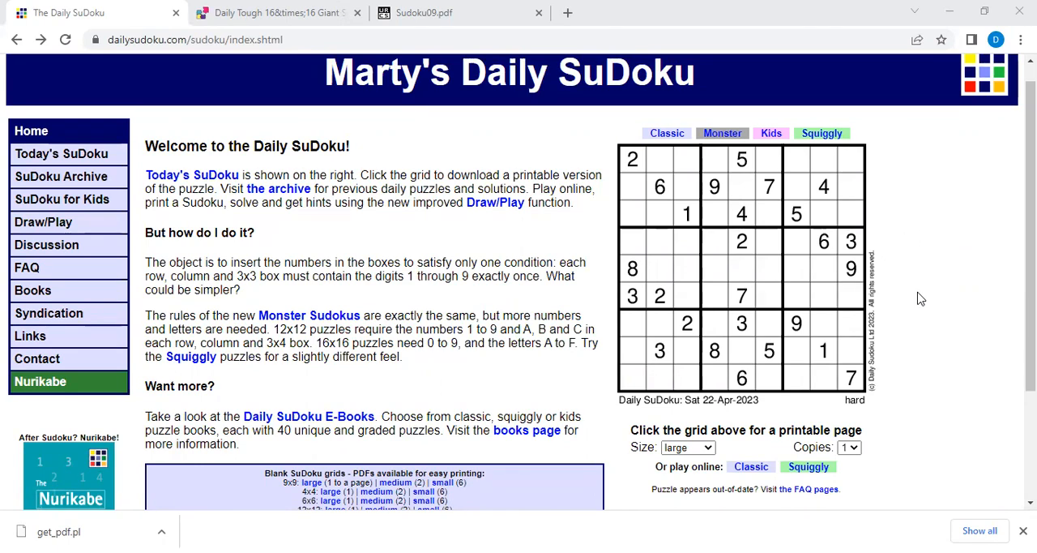
mouse_move(936, 364)
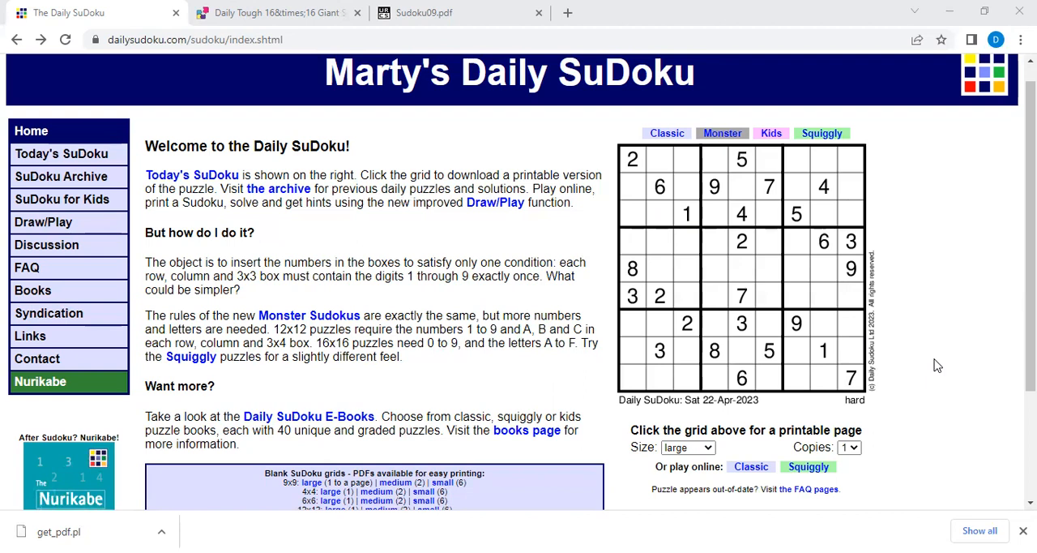
mouse_move(784, 243)
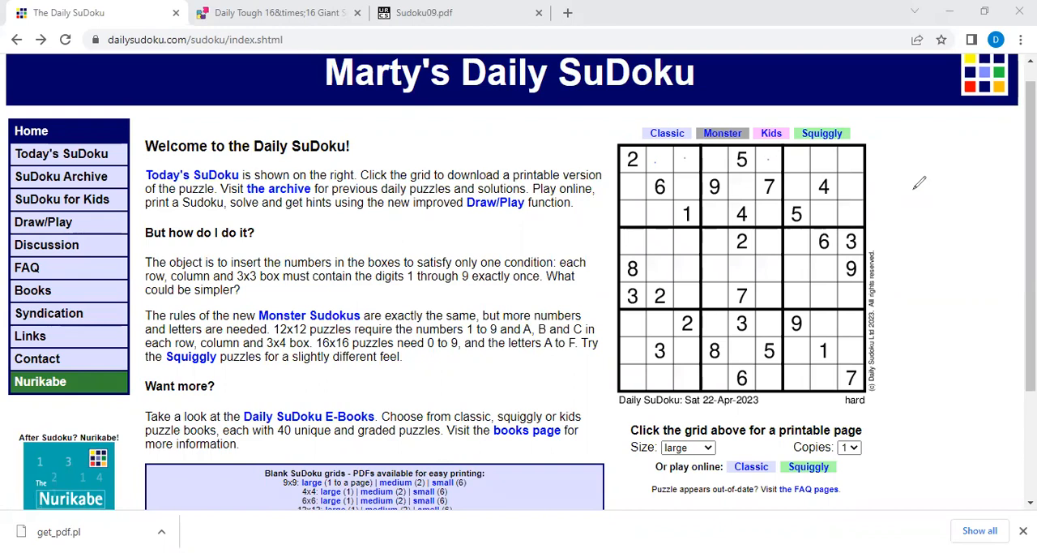
mouse_move(851, 165)
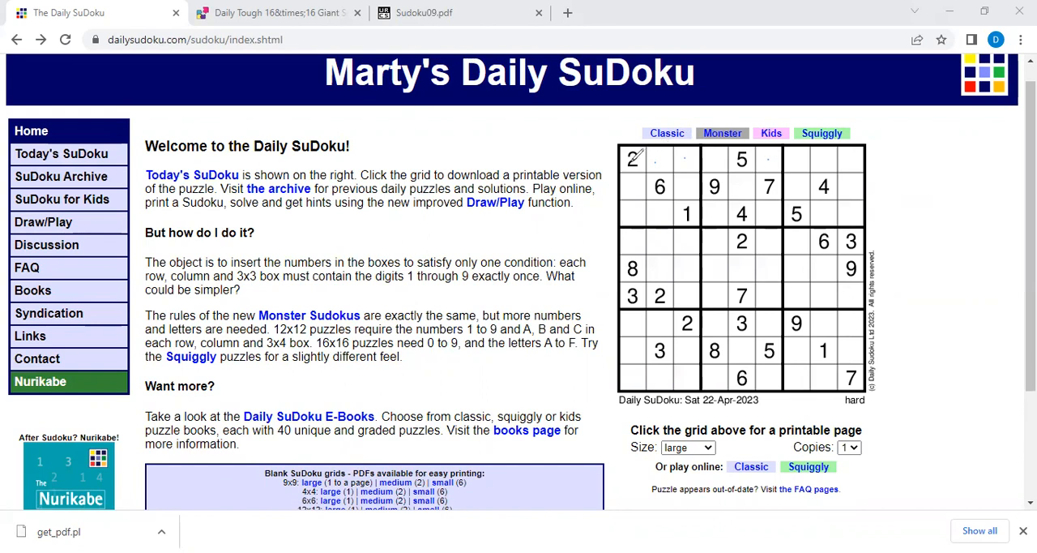
- Highlight the instance tuple rows in sudoku_cfg.py and quit Vim with :q
left_click_drag(624, 163, 845, 144)
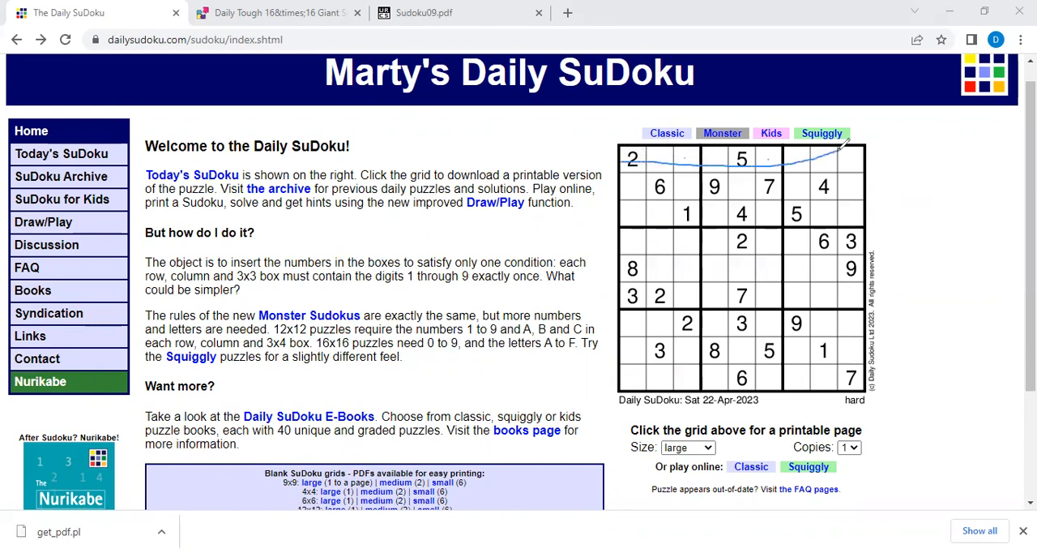
mouse_move(869, 165)
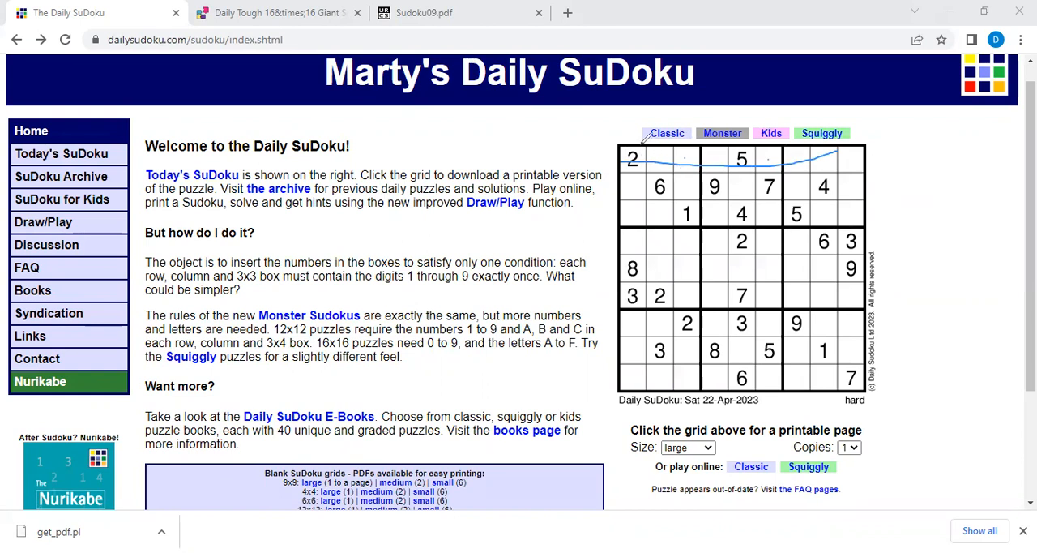
left_click_drag(630, 145, 631, 316)
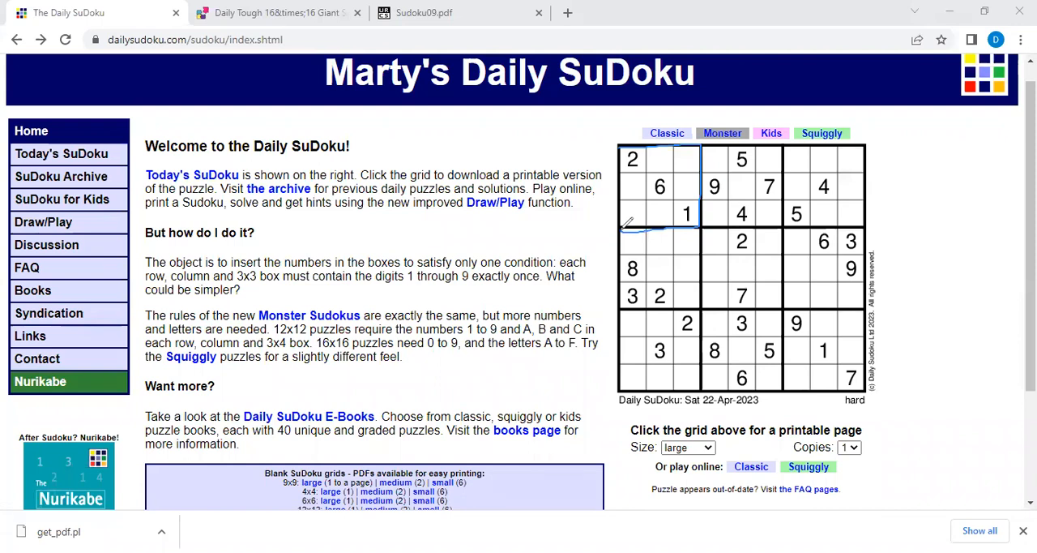
mouse_move(645, 157)
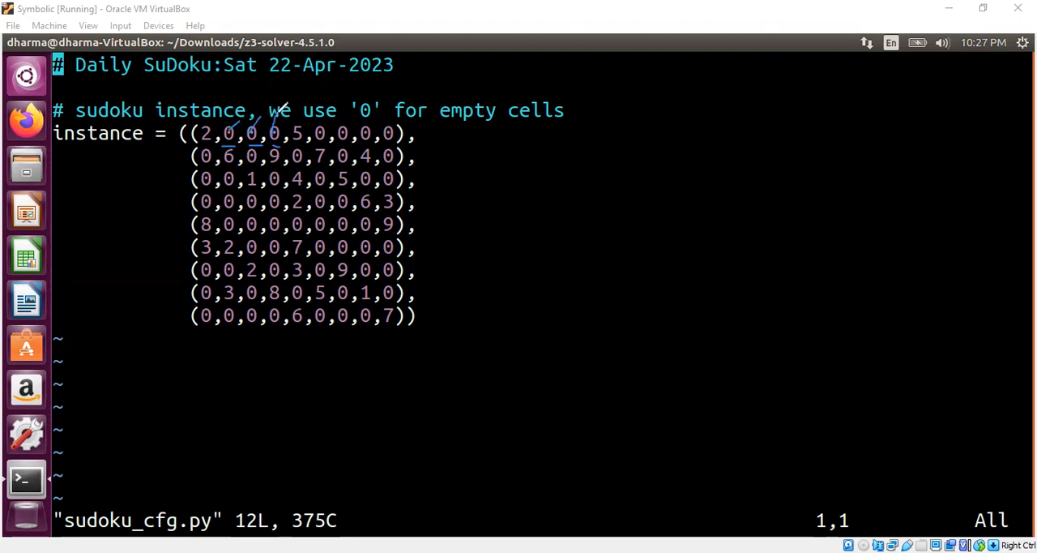
mouse_move(464, 216)
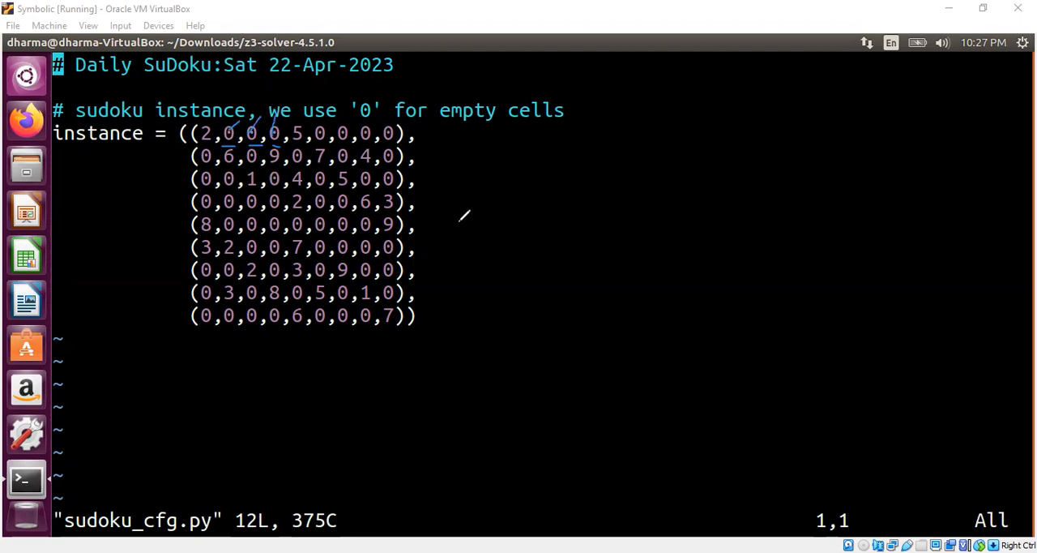
mouse_move(626, 217)
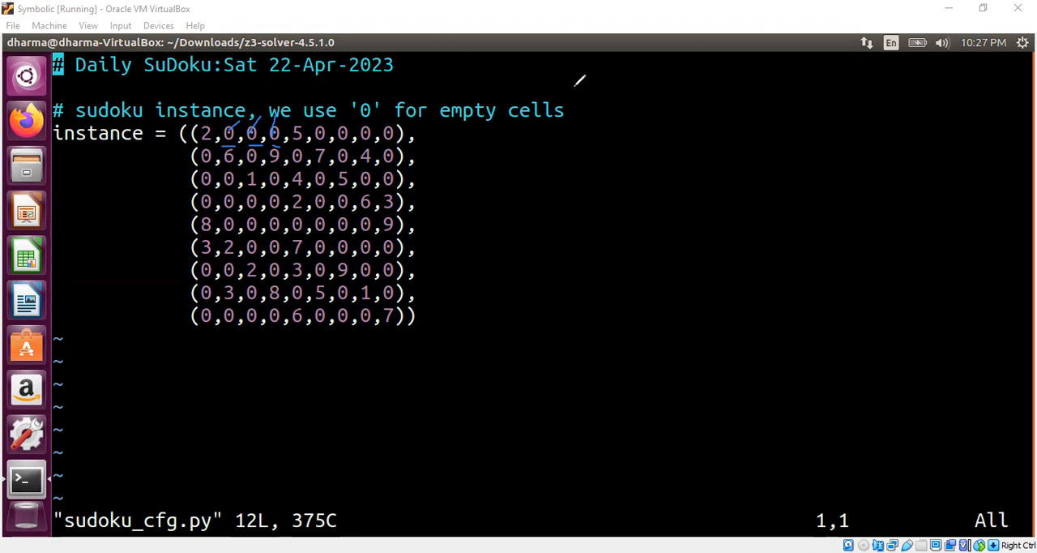
mouse_move(649, 97)
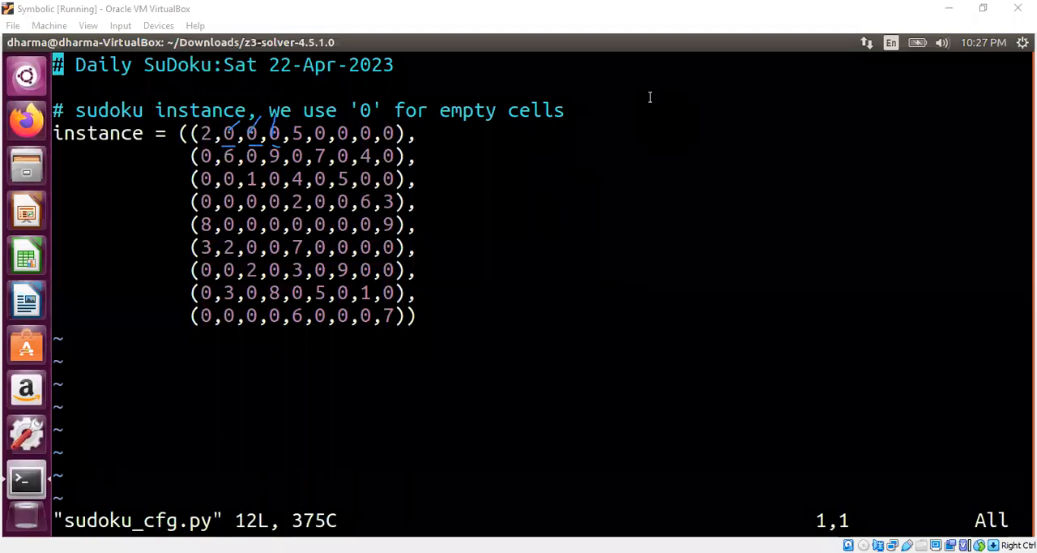
type(":q")
type("vi sudo")
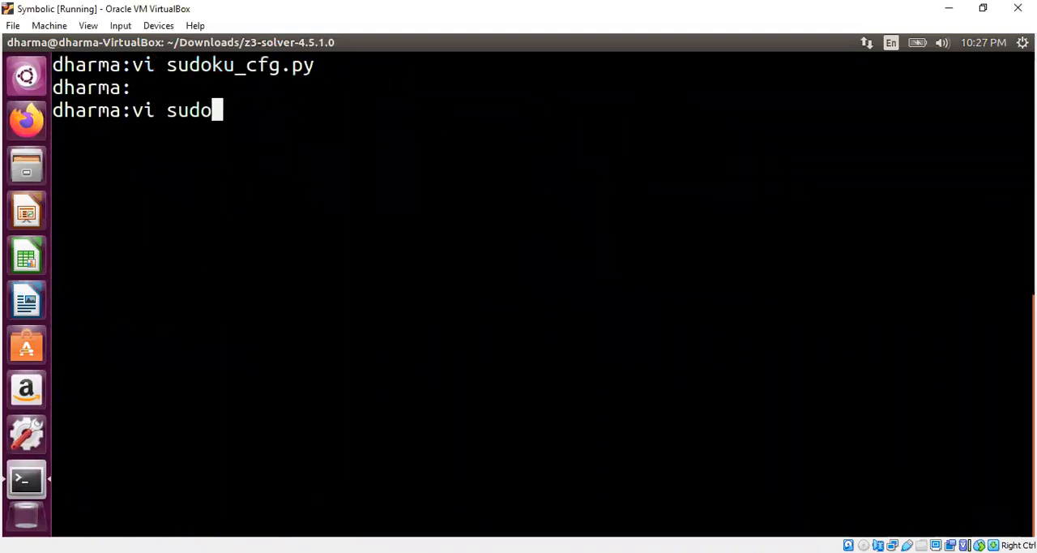
- Launch vi sudoku.py to view the 43-line Z3 solver script
key("Return")
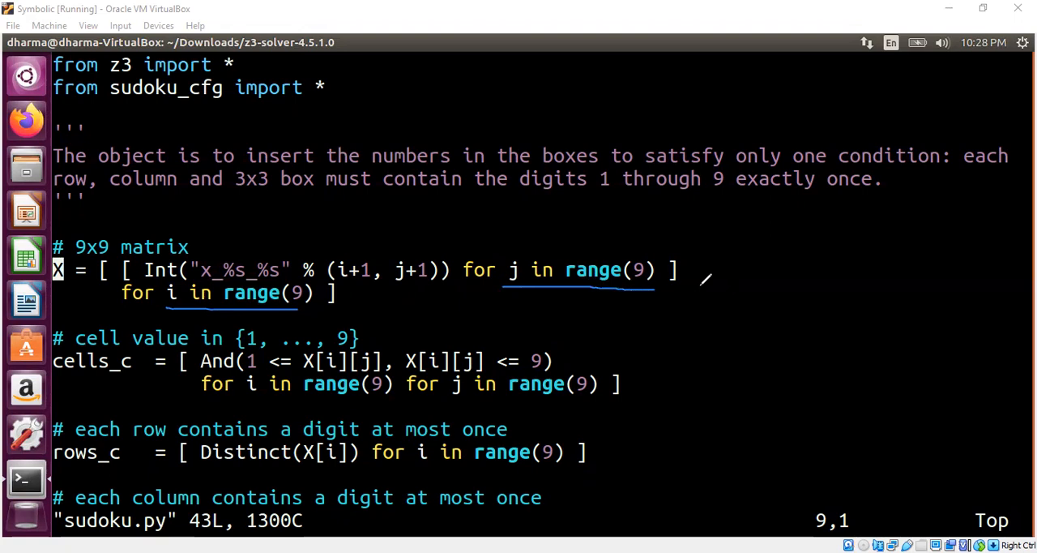
mouse_move(251, 256)
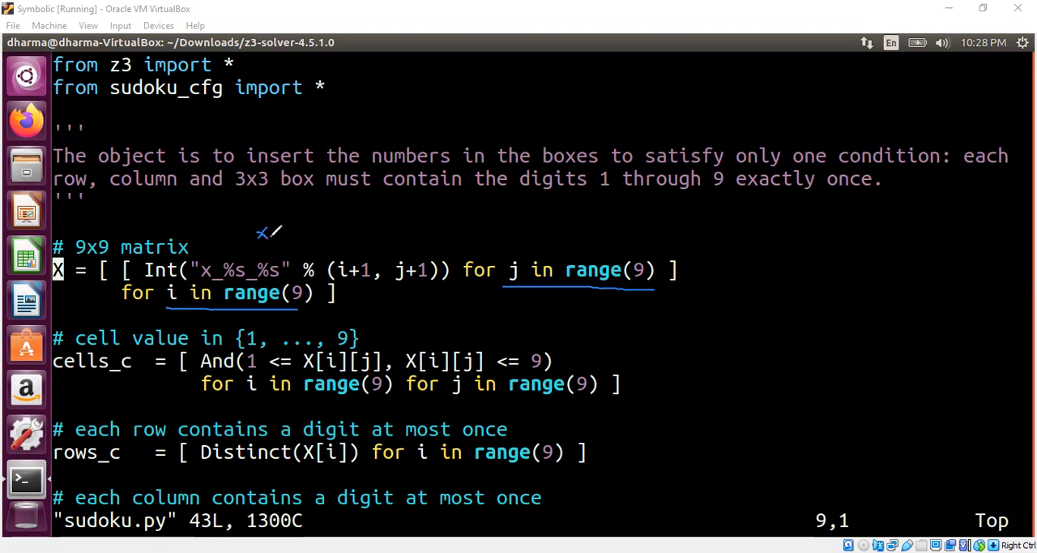
mouse_move(283, 227)
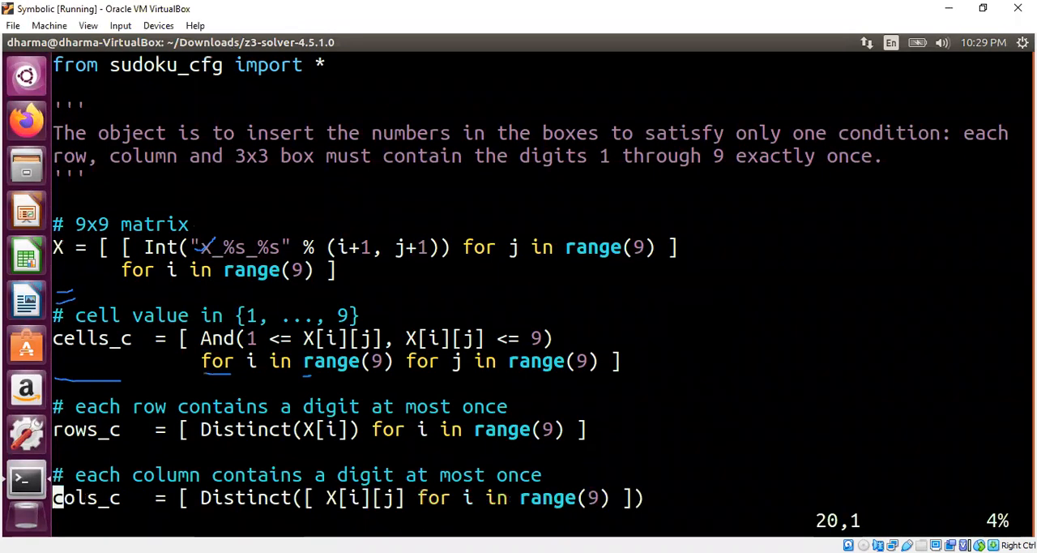
scroll("down", 3)
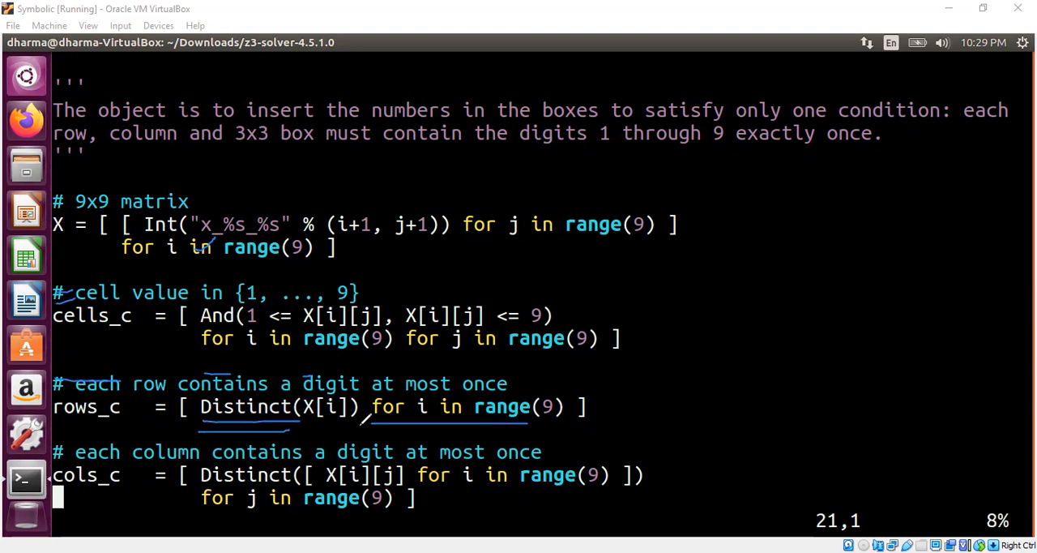
mouse_move(581, 371)
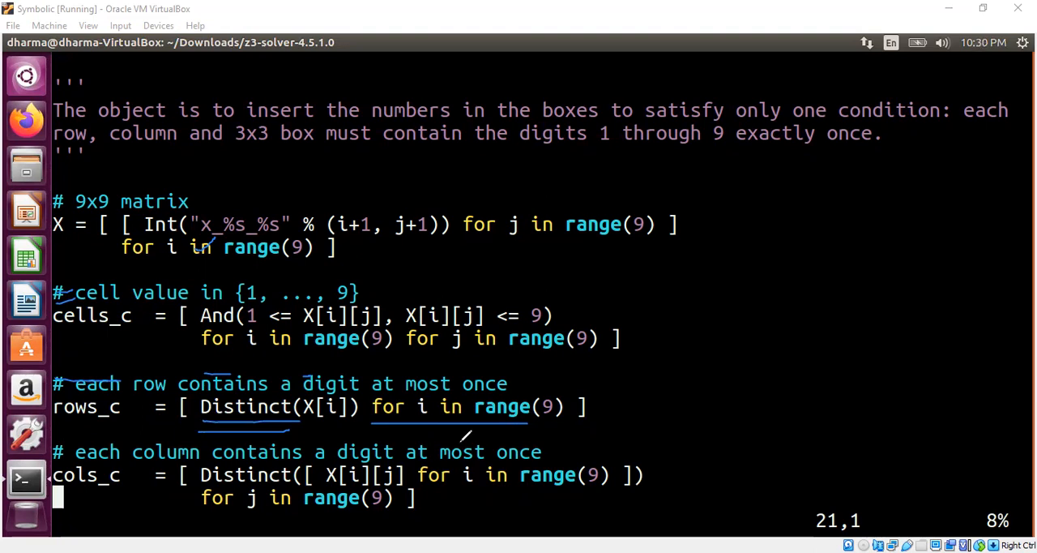
mouse_move(376, 484)
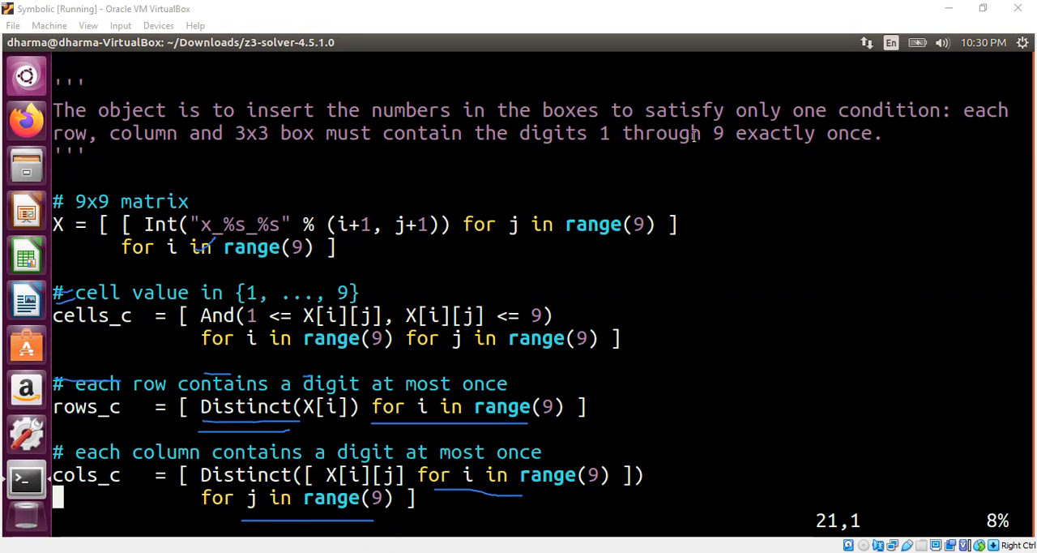
scroll("down", 3)
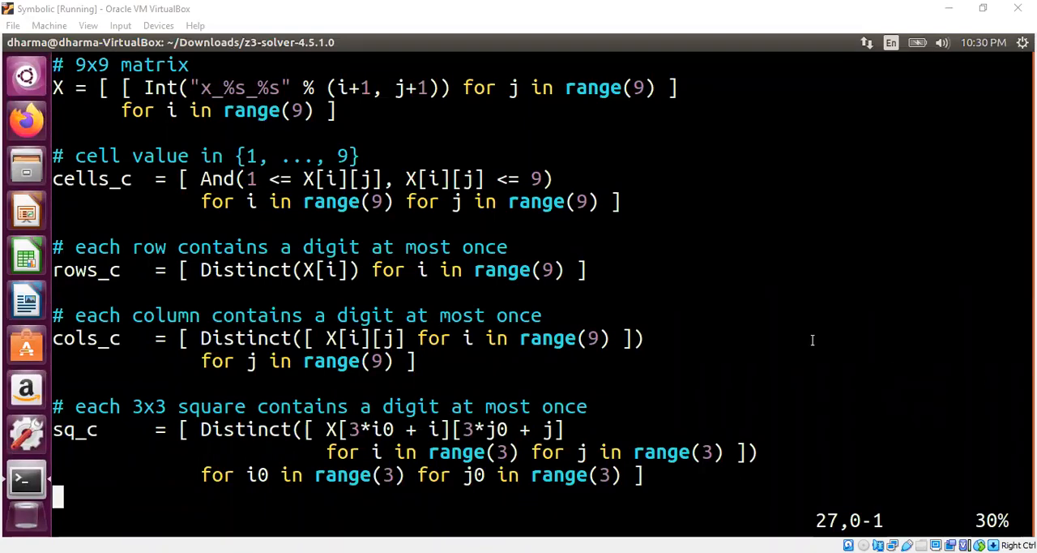
- Write sudoku_c = cells_c + rows_c + cols_c + sq_c and highlight the instance_c and Solver() lines
type("sudoku_c = cells_c + rows_c + cols_c + sq_c")
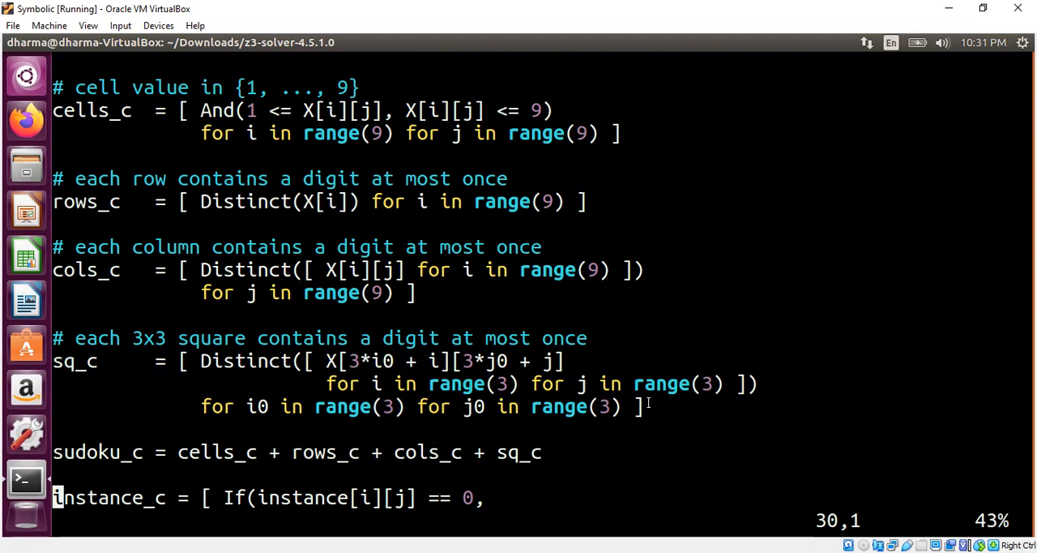
left_click_drag(52, 337, 640, 405)
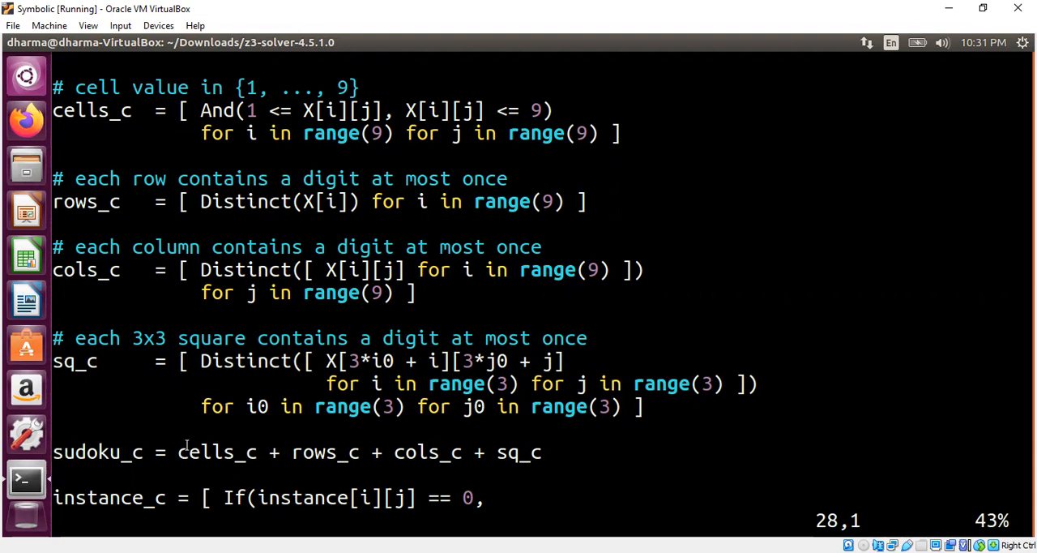
double_click(204, 450)
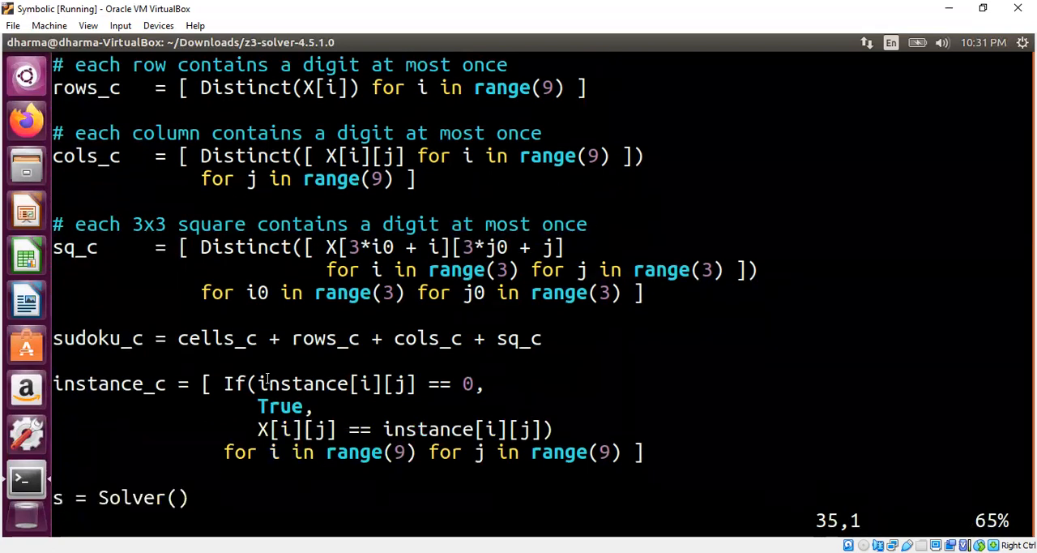
- Write s.add(sudoku_c + instance_c) below the Solver() creation
double_click(306, 384)
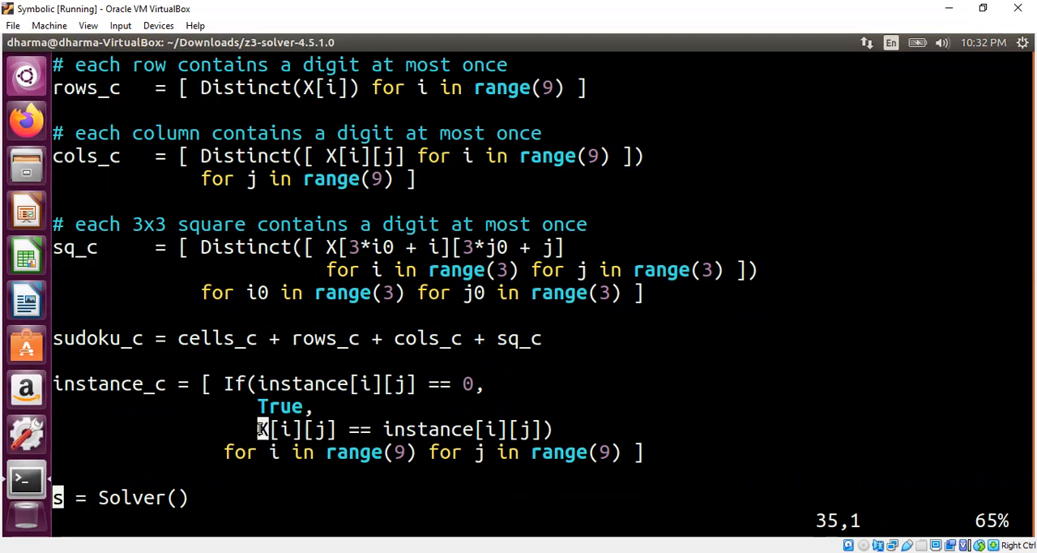
double_click(421, 428)
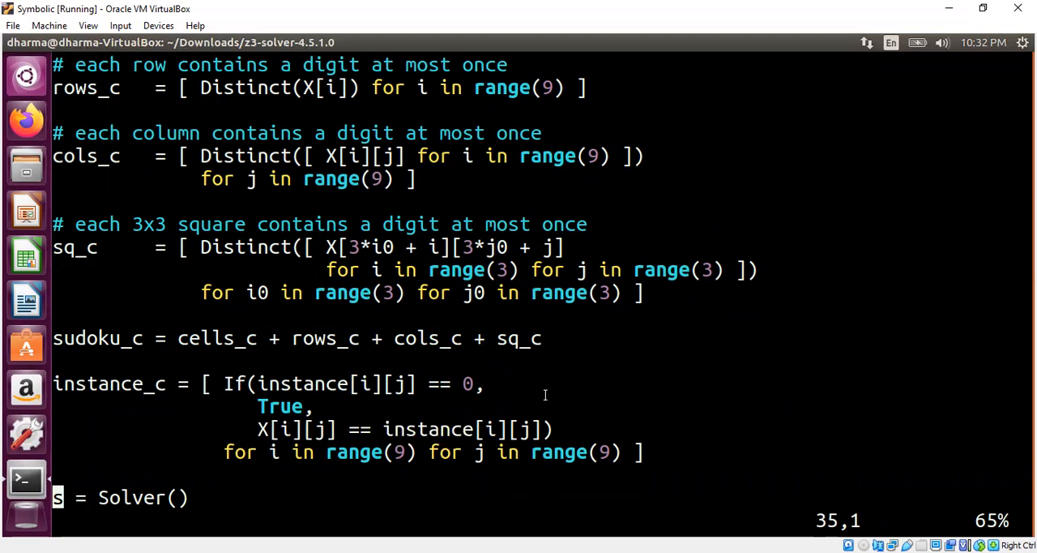
type("s.add(sudoku_c + instance_c)")
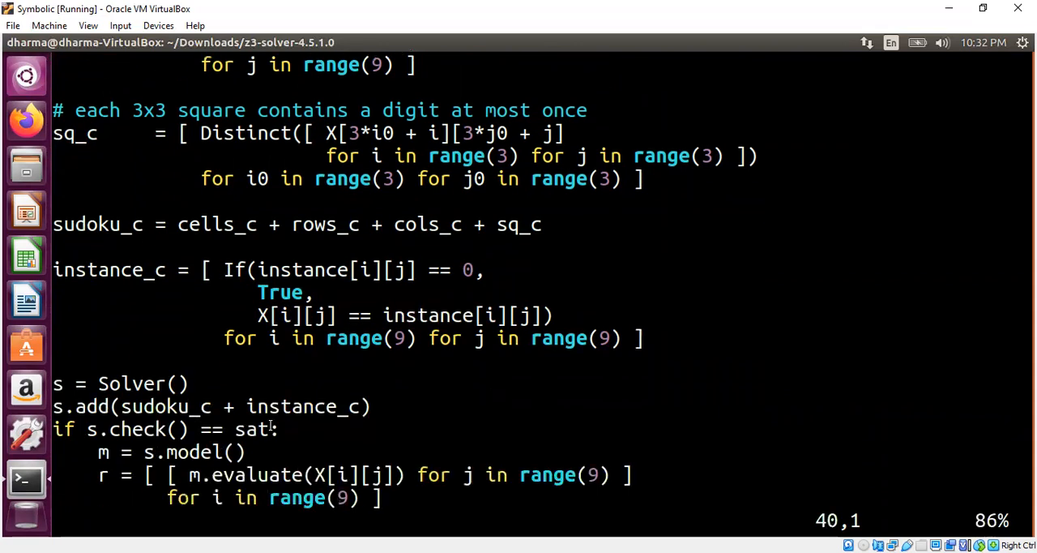
- Add print("failed to solve") in the else branch, highlight print_matrix(r), and quit with :q
double_click(149, 405)
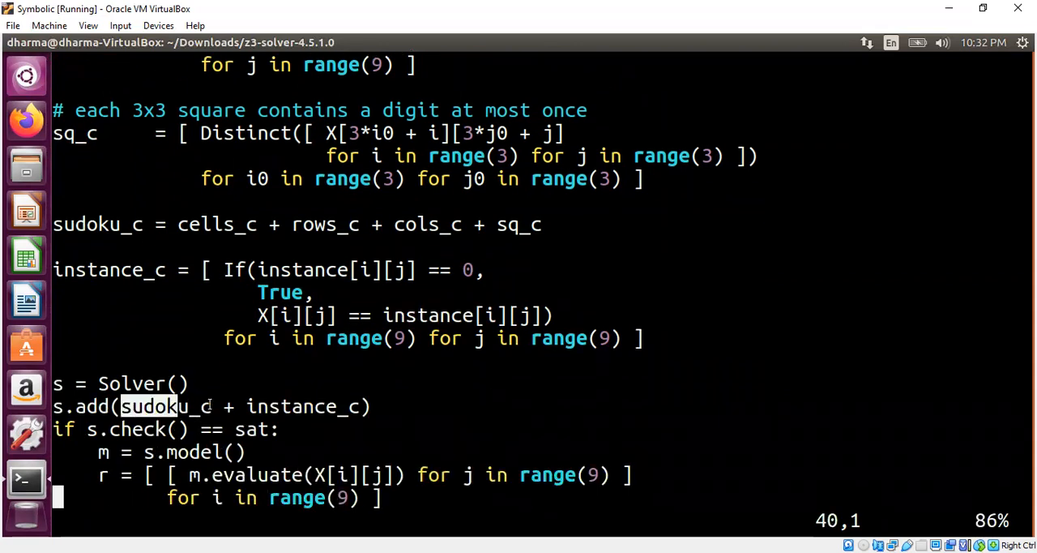
double_click(307, 405)
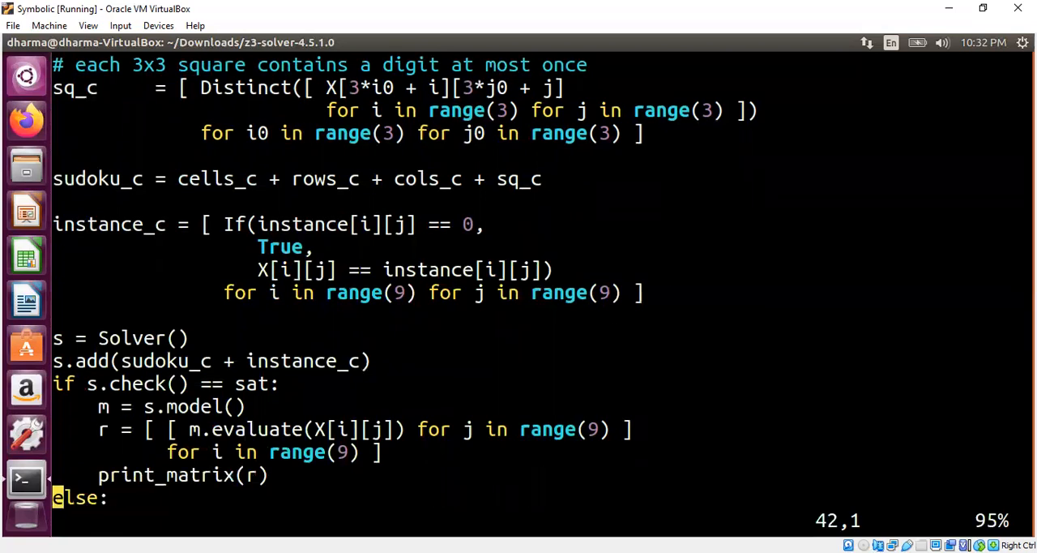
type("print (\"failed to solve\")")
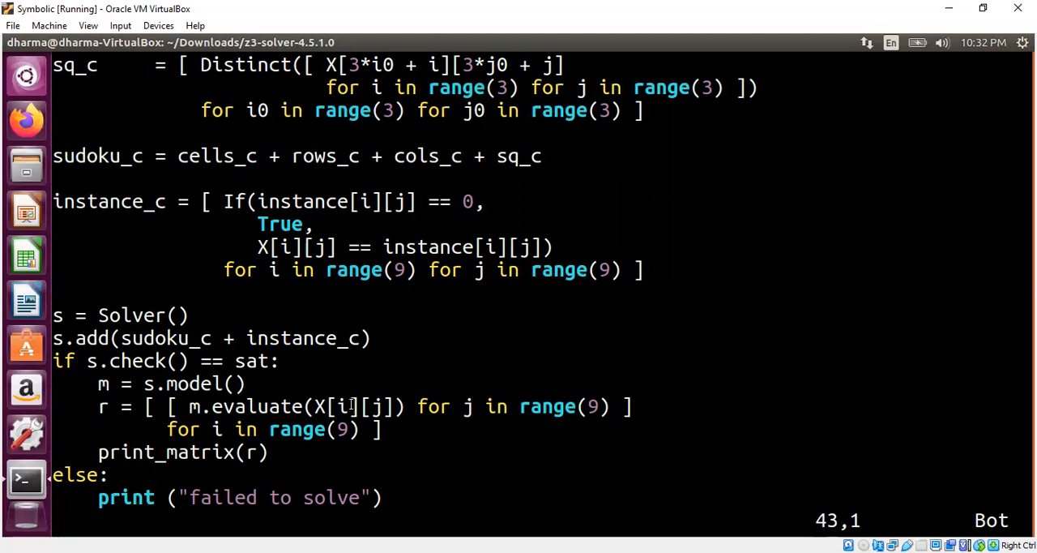
double_click(349, 405)
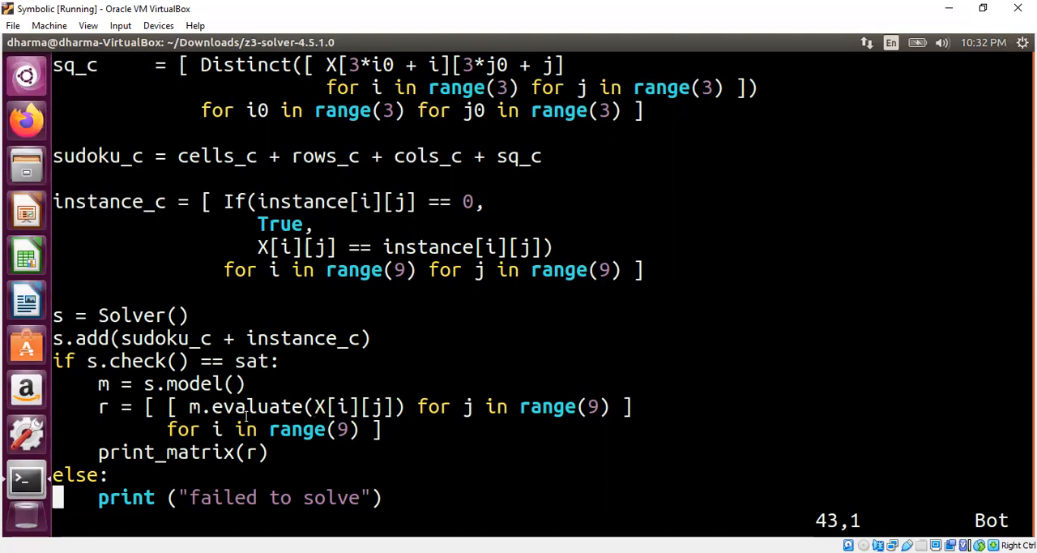
double_click(165, 451)
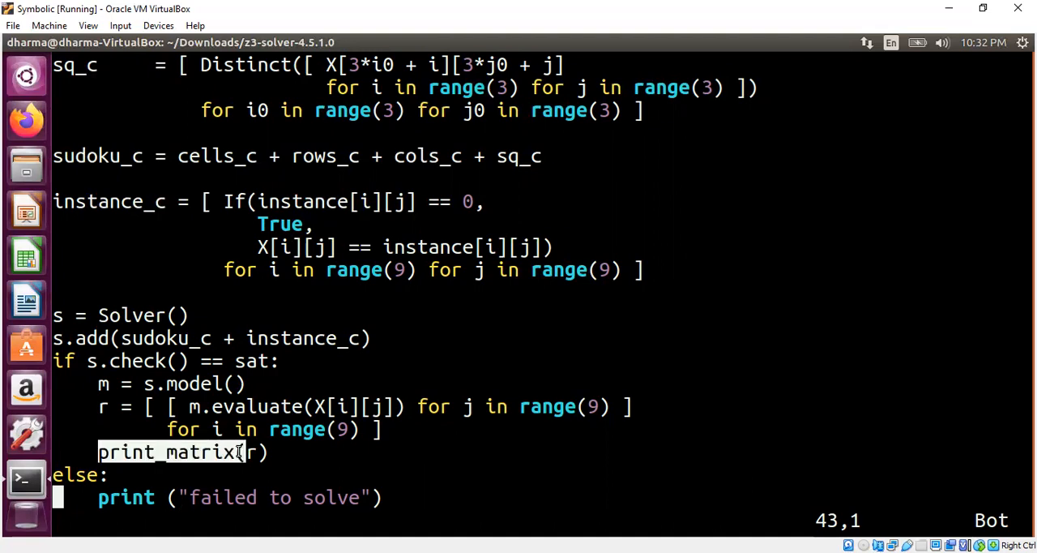
type(":q")
type("python sudoku.py")
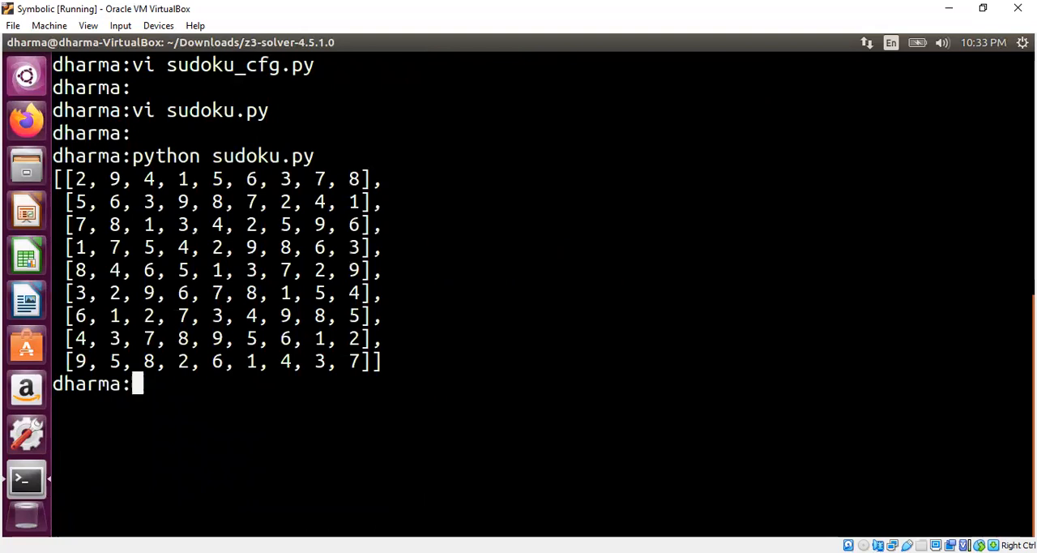
- Start the cat sudoku_cfg.py command to show the puzzle config beneath the solved grid
type("ca")
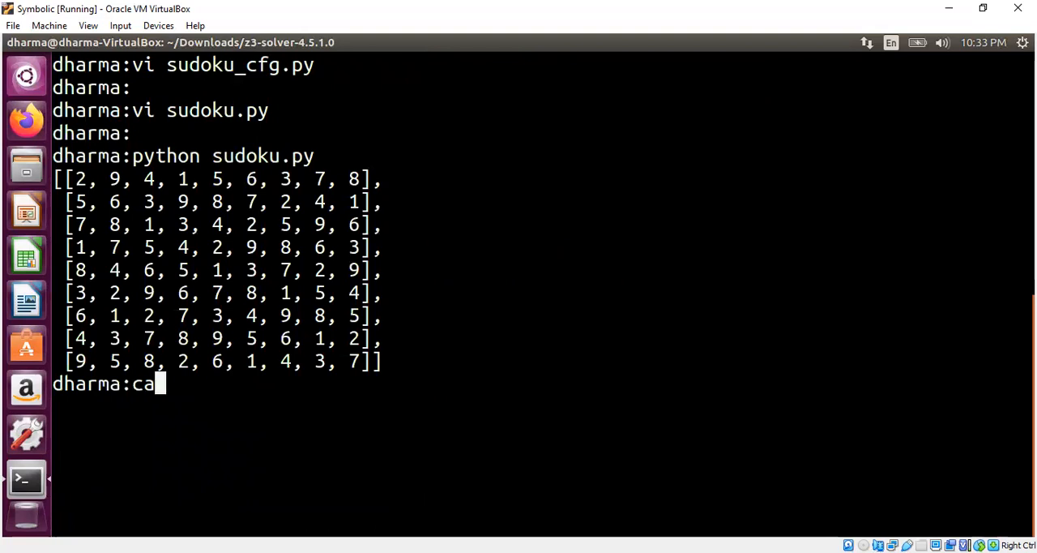
type("t")
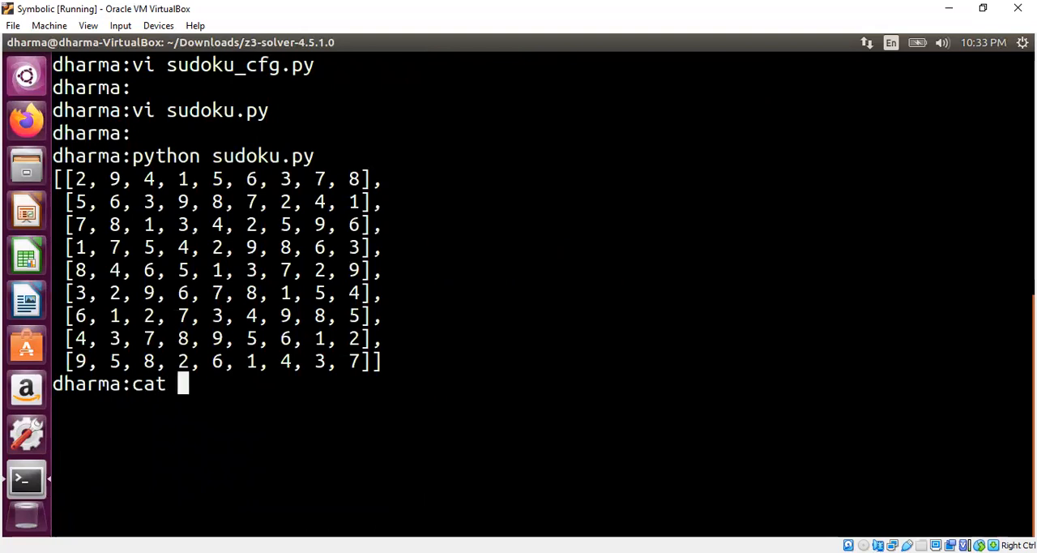
type("sudoku_cfg.py")
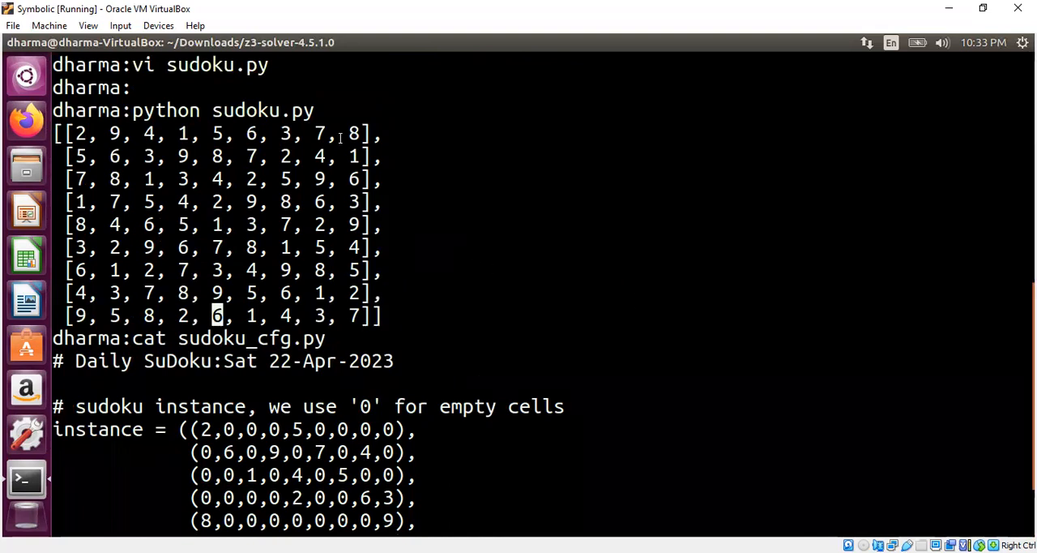
mouse_move(496, 110)
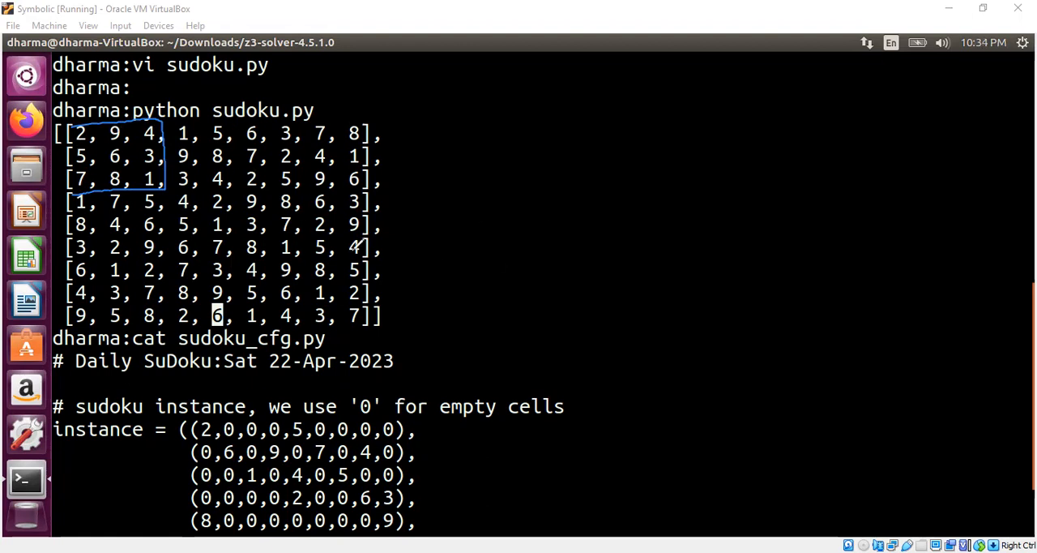
mouse_move(652, 277)
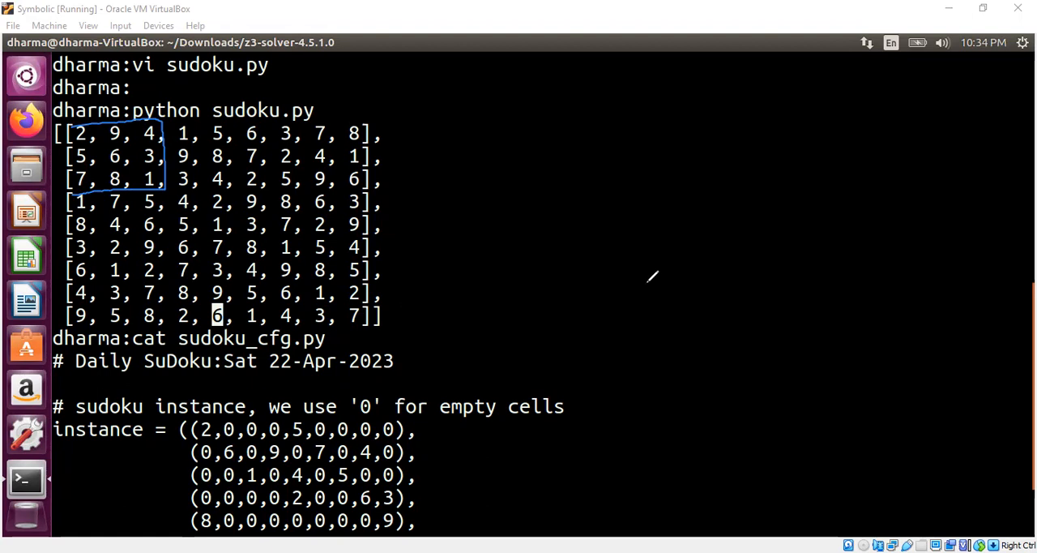
mouse_move(689, 261)
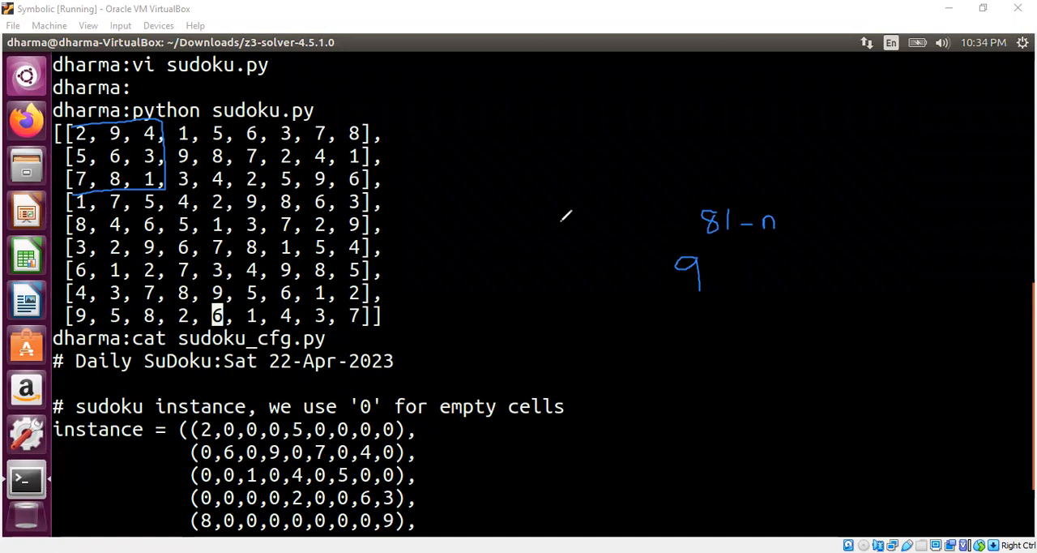
scroll("down", 3)
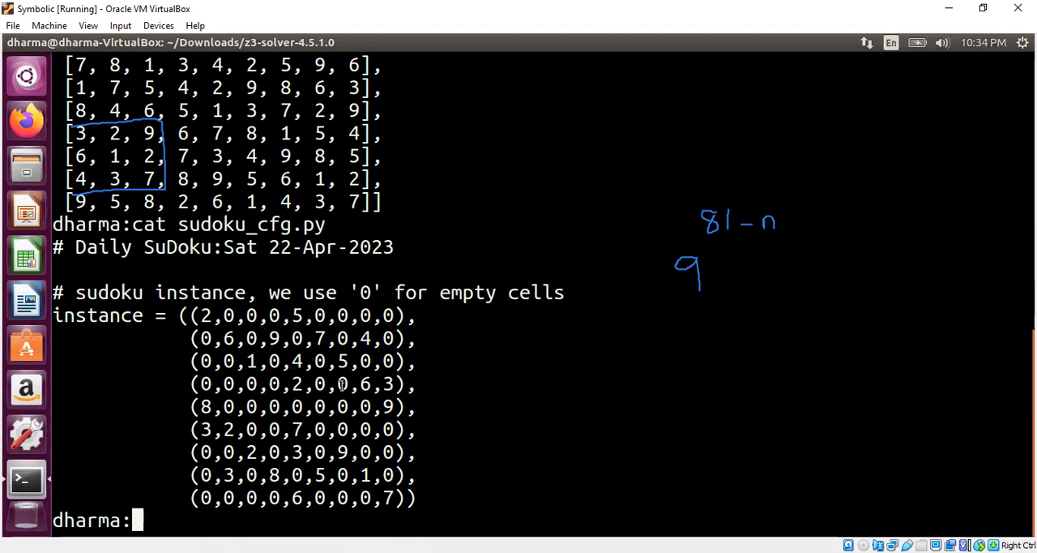
mouse_move(288, 429)
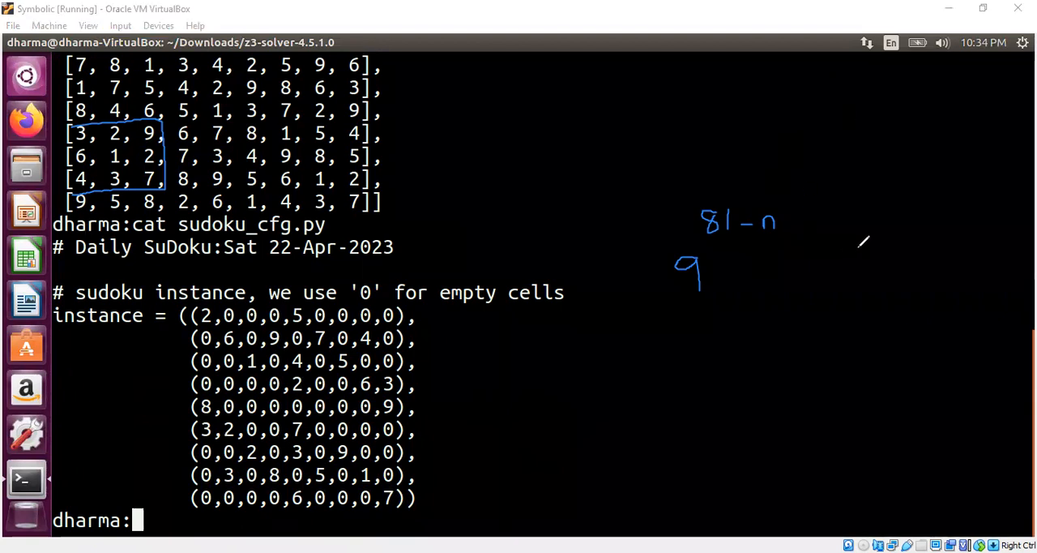
left_click_drag(858, 243, 846, 278)
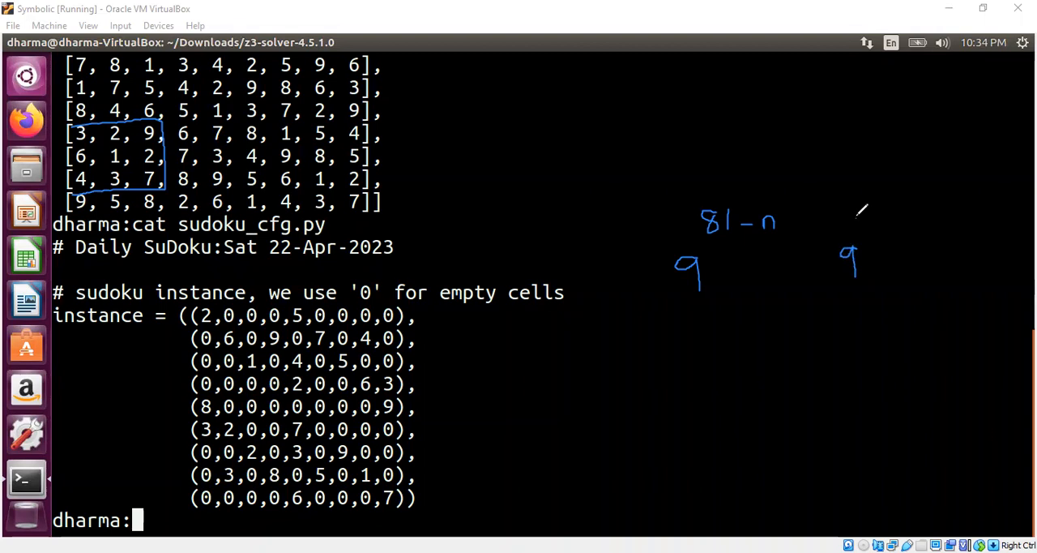